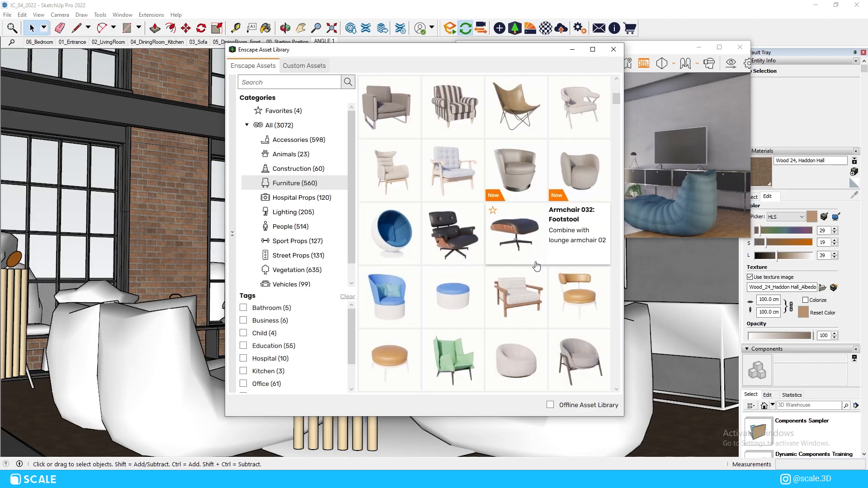
Browse the Furniture chairs, desks and shelving, starring two more assets as favorites.
{"action": "scroll", "scroll_direction": "down", "scroll_amount": 3}
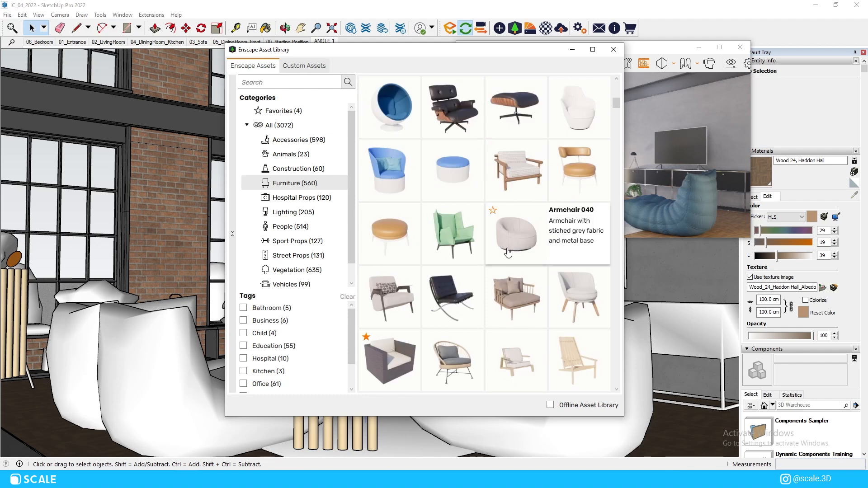
{"action": "scroll", "scroll_direction": "down", "scroll_amount": 3}
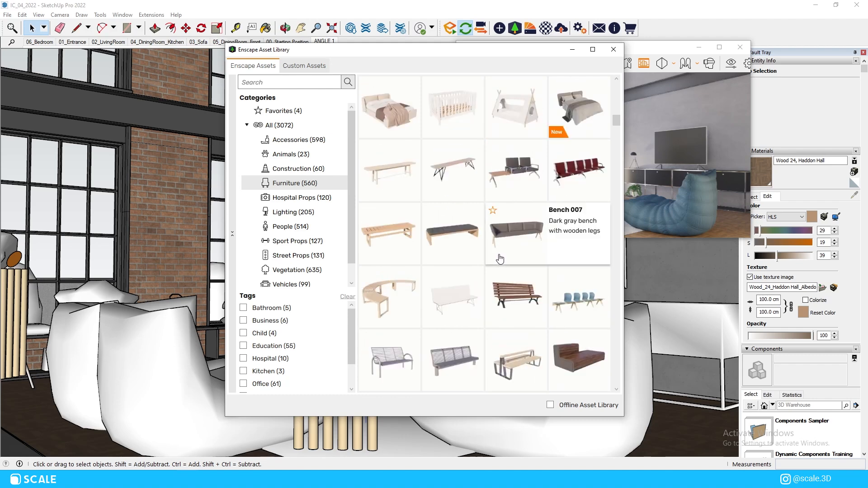
{"action": "scroll", "scroll_direction": "down", "scroll_amount": 3}
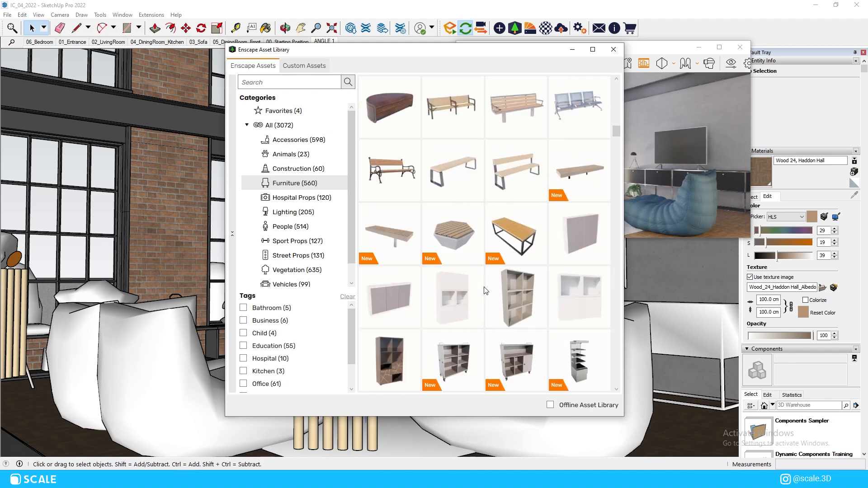
{"action": "scroll", "scroll_direction": "down", "scroll_amount": 3}
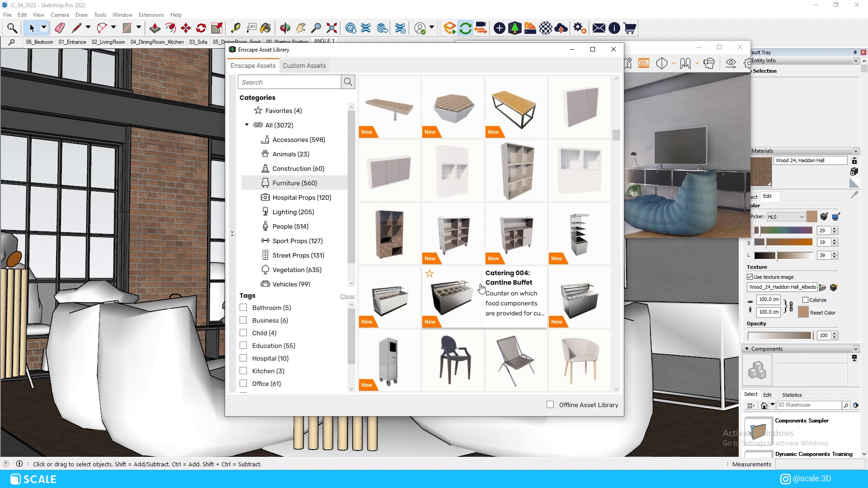
{"action": "scroll", "scroll_direction": "down", "scroll_amount": 3}
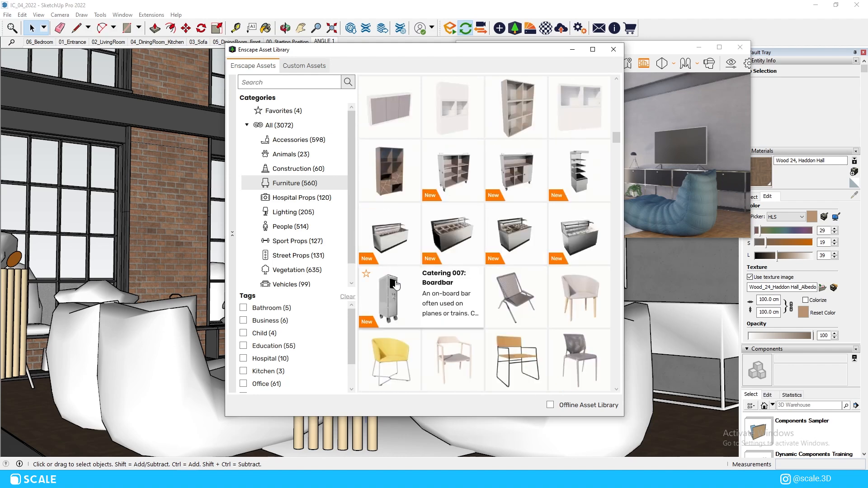
{"action": "scroll", "scroll_direction": "down", "scroll_amount": 3}
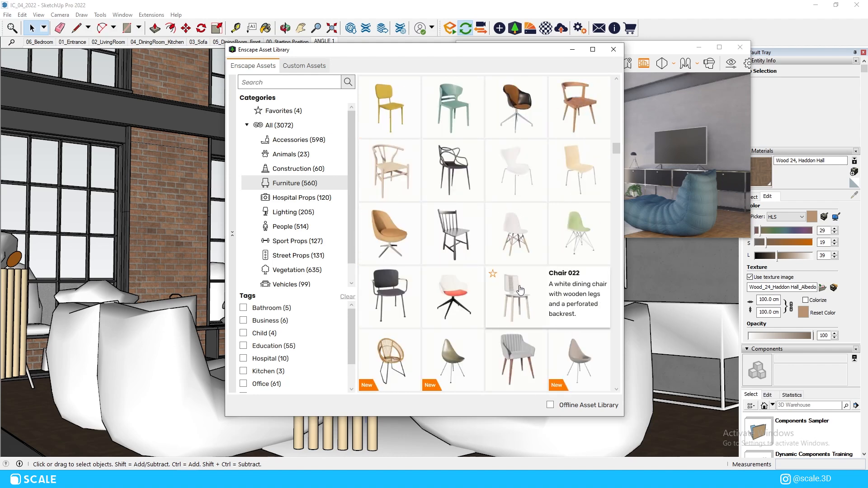
{"action": "scroll", "scroll_direction": "down", "scroll_amount": 3}
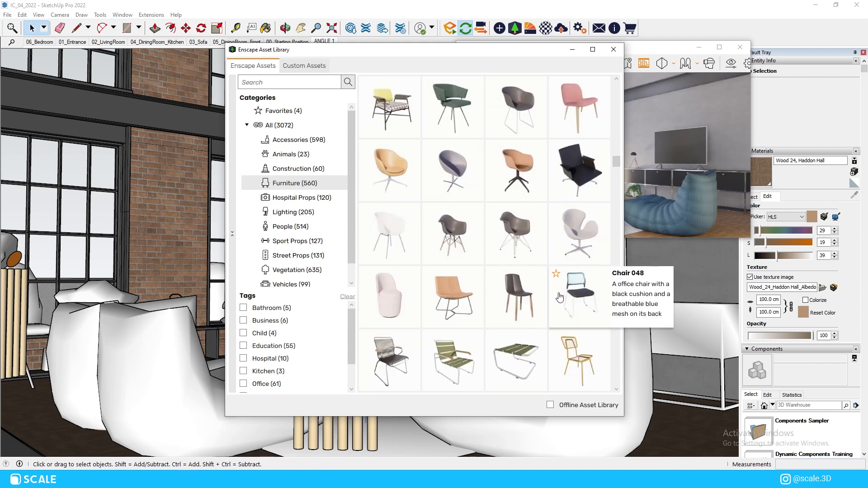
{"action": "scroll", "scroll_direction": "down", "scroll_amount": 3}
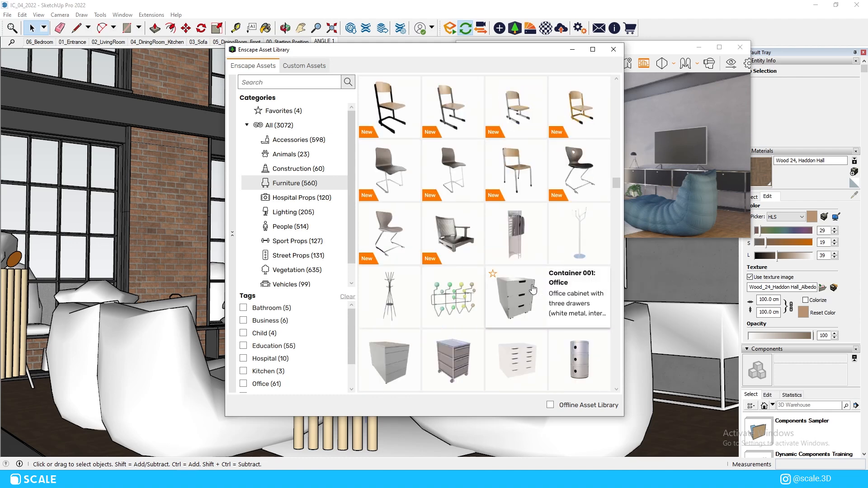
{"action": "scroll", "scroll_direction": "down", "scroll_amount": 3}
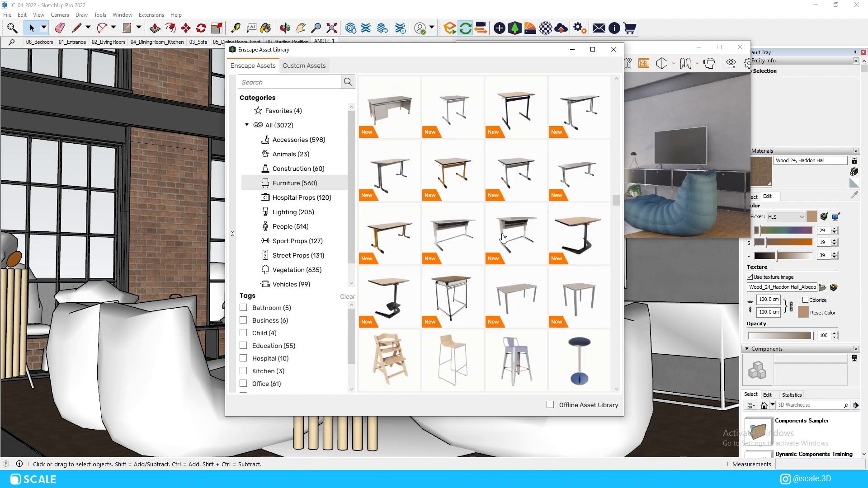
{"action": "scroll", "scroll_direction": "down", "scroll_amount": 3}
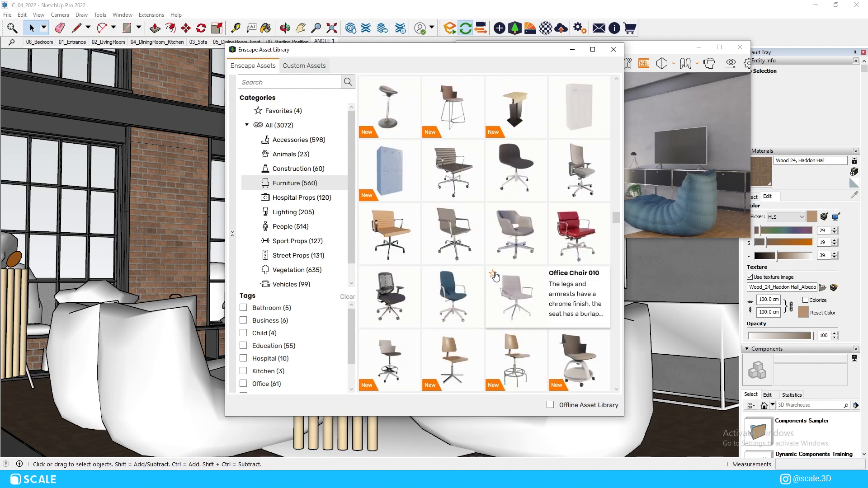
{"action": "scroll", "scroll_direction": "down", "scroll_amount": 3}
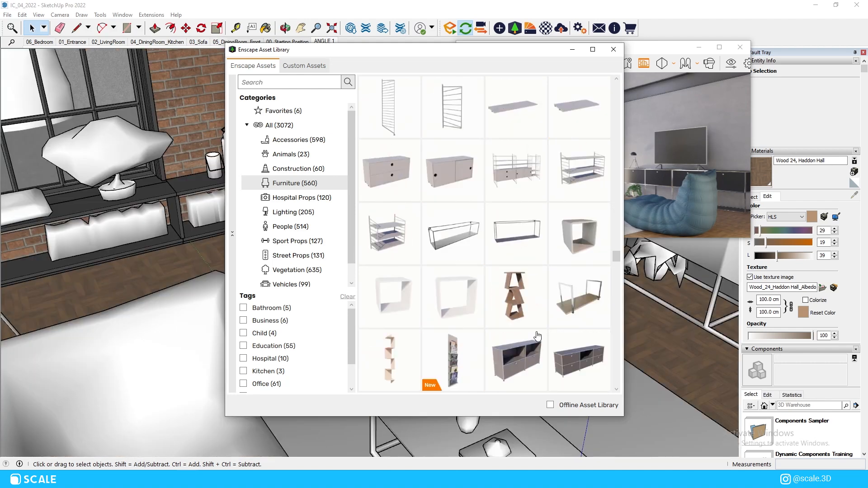
Close the Asset Library and open View Management's list of saved scene views.
{"action": "scroll", "scroll_direction": "down", "scroll_amount": 3}
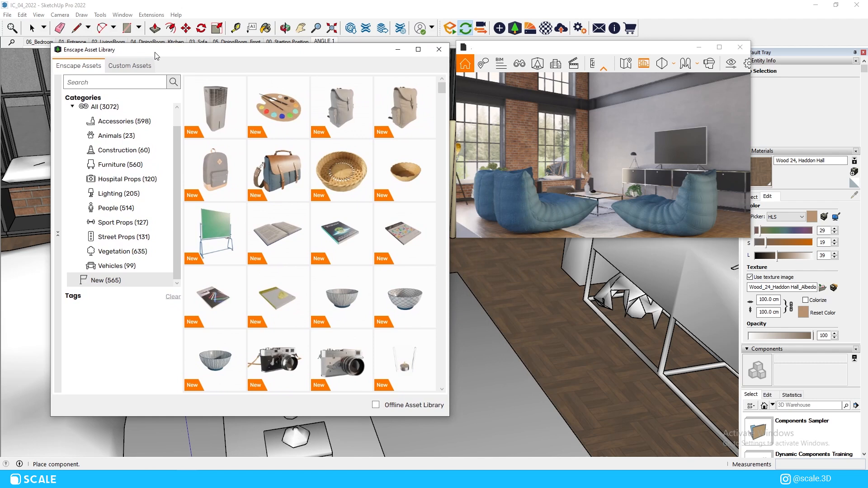
{"action": "mouse_move", "coordinate": [311, 270]}
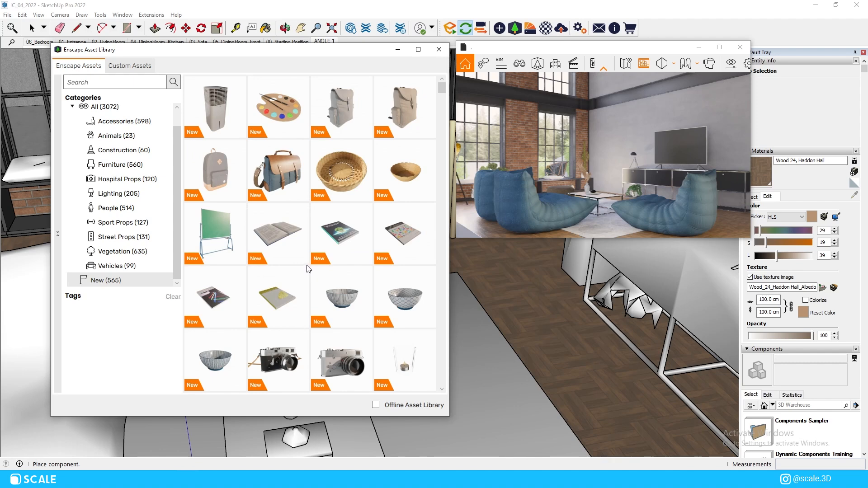
{"action": "scroll", "scroll_direction": "down", "scroll_amount": 3}
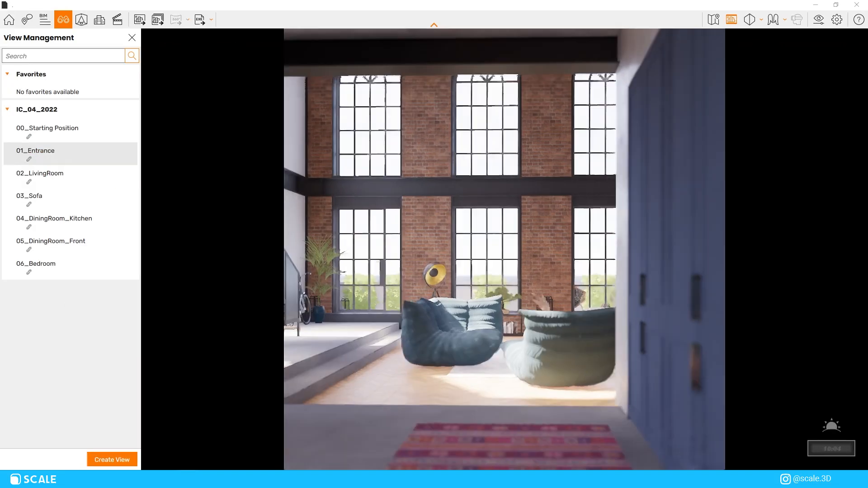
Select the Starting Position view and adjust its exposure and image correction settings.
{"action": "left_click", "coordinate": [36, 264]}
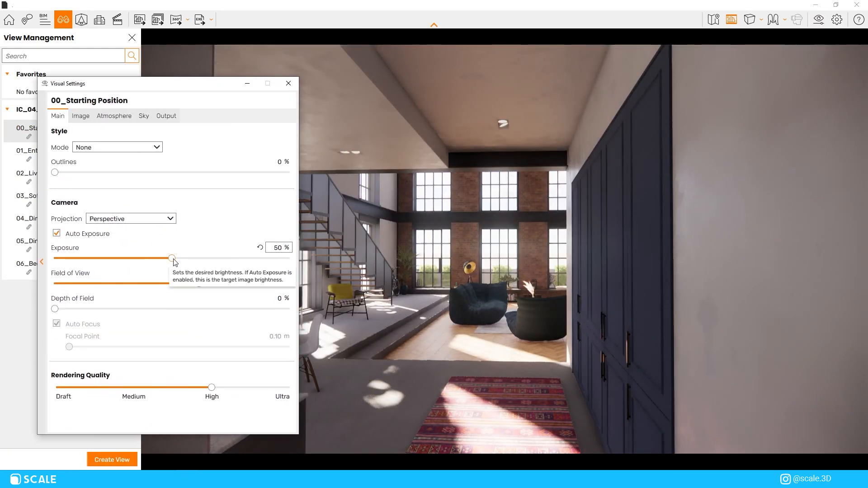
{"action": "left_click", "coordinate": [114, 115]}
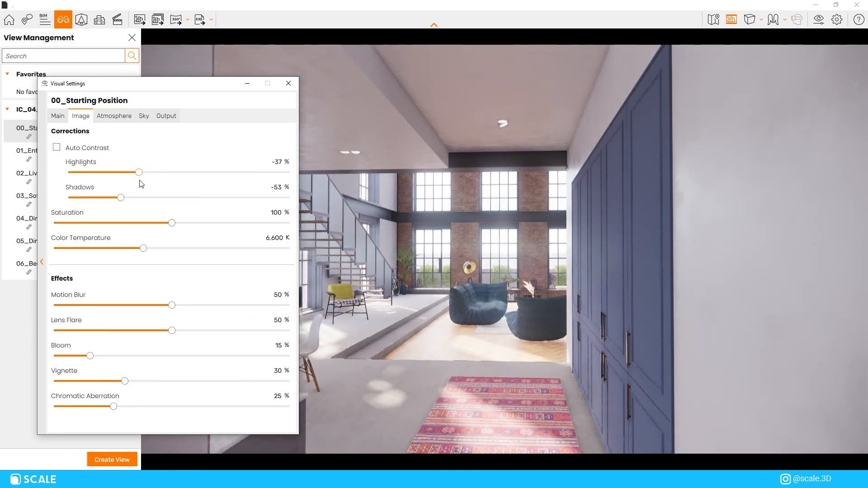
{"action": "left_click", "coordinate": [57, 116]}
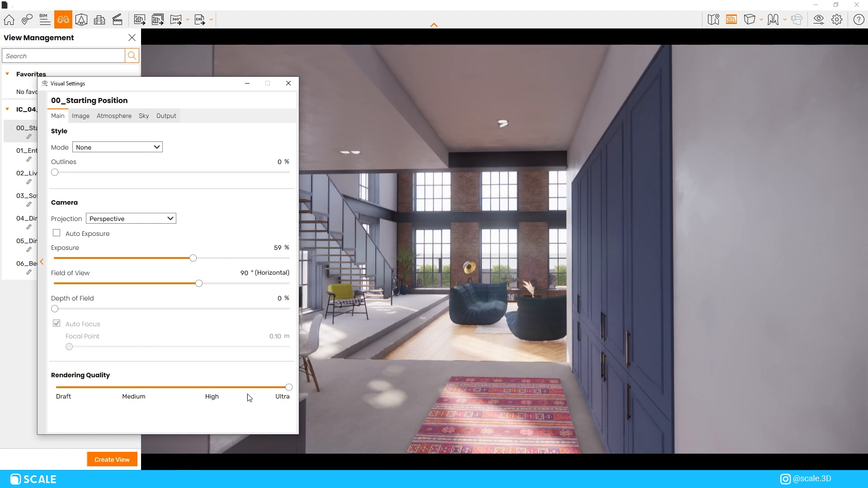
{"action": "left_click", "coordinate": [80, 116]}
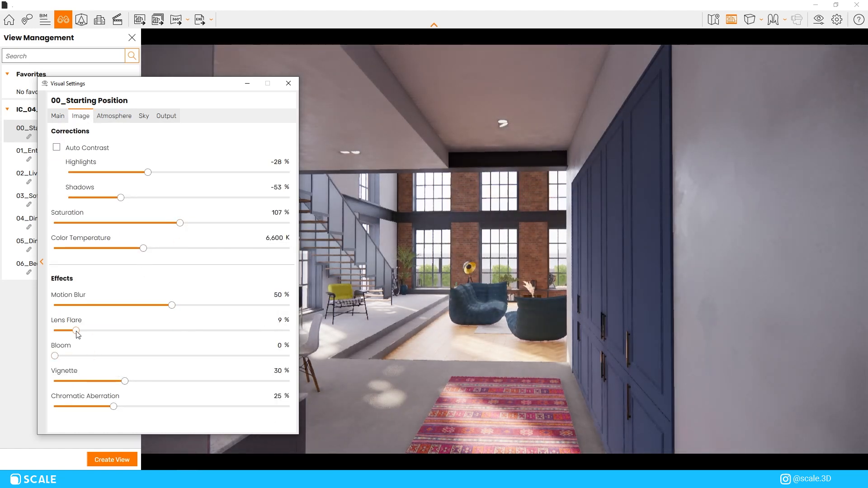
Review fog, illumination and sky settings, then switch to the Entrance view.
{"action": "left_click", "coordinate": [114, 116]}
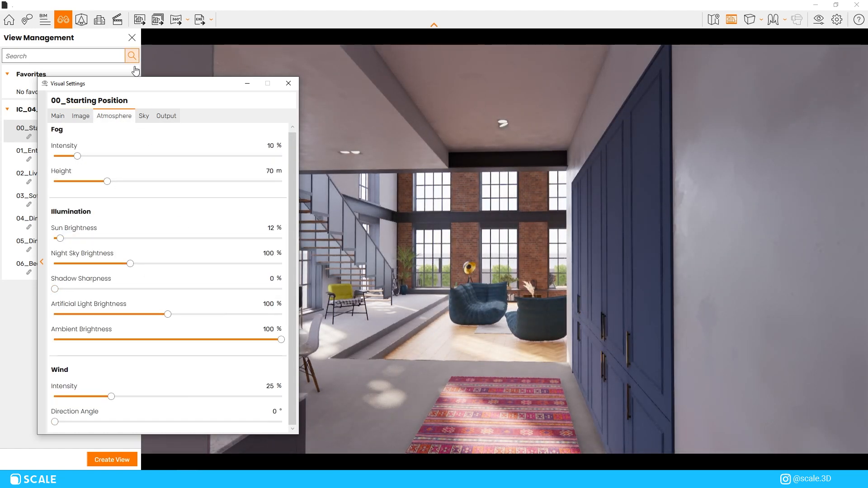
{"action": "left_click", "coordinate": [143, 116]}
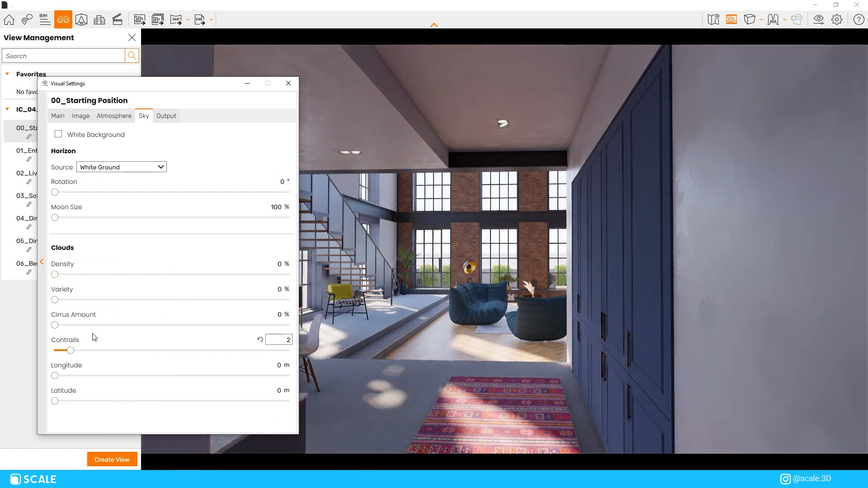
{"action": "left_click", "coordinate": [57, 116]}
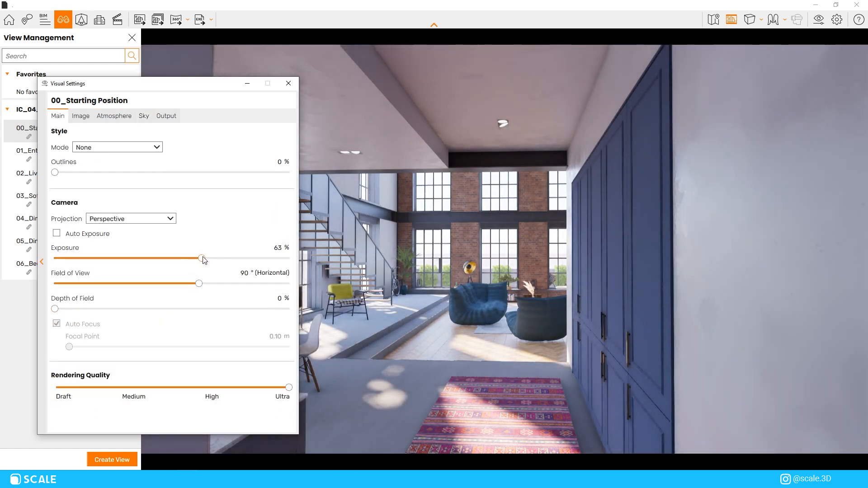
{"action": "left_click", "coordinate": [81, 116]}
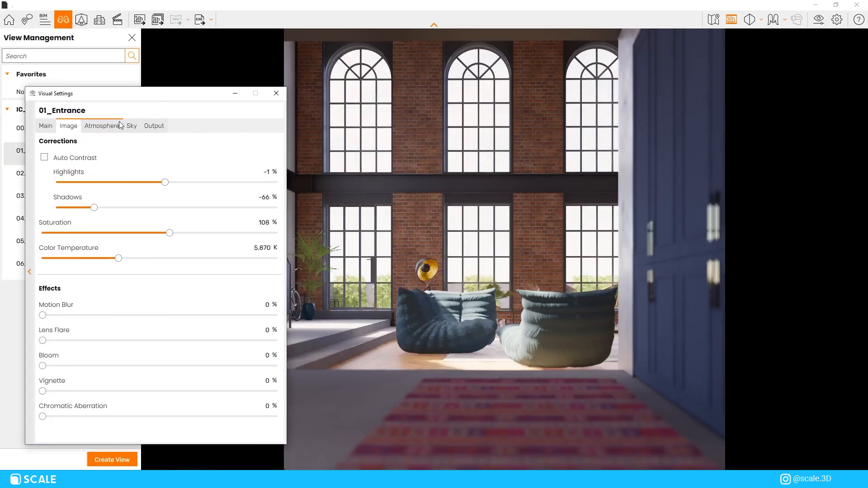
Check the illumination settings for the Entrance and LivingRoom views.
{"action": "left_click", "coordinate": [102, 126]}
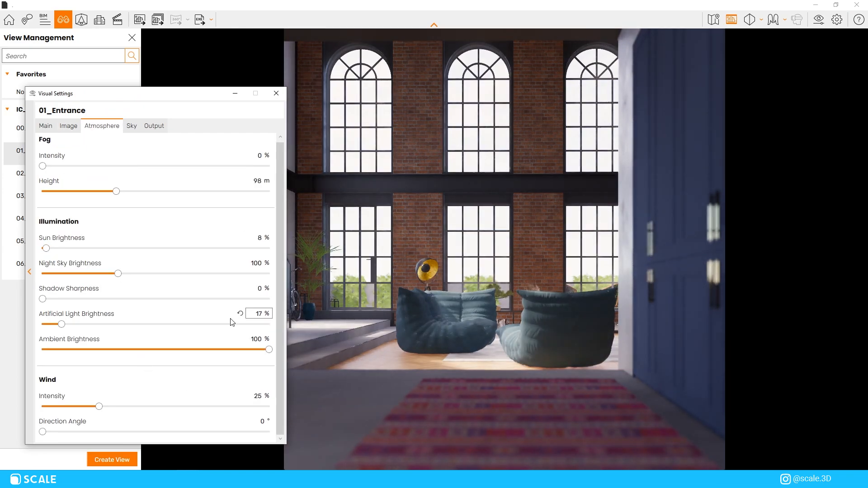
{"action": "left_click", "coordinate": [276, 93]}
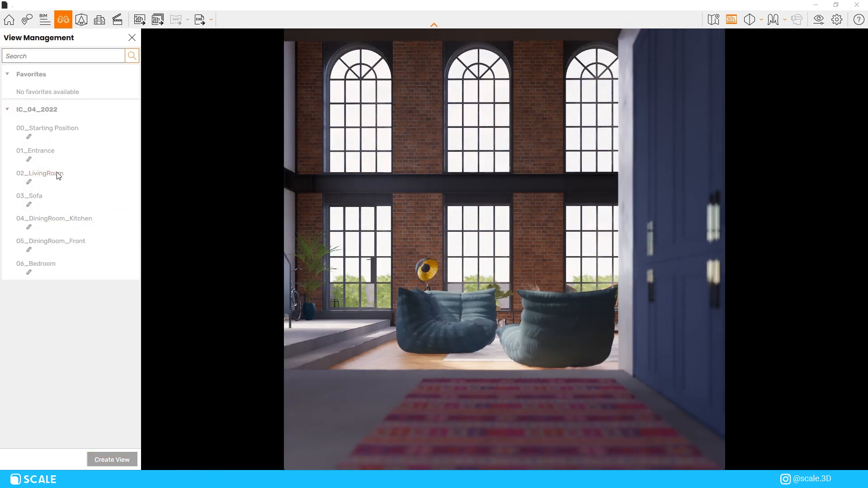
{"action": "left_click", "coordinate": [39, 174]}
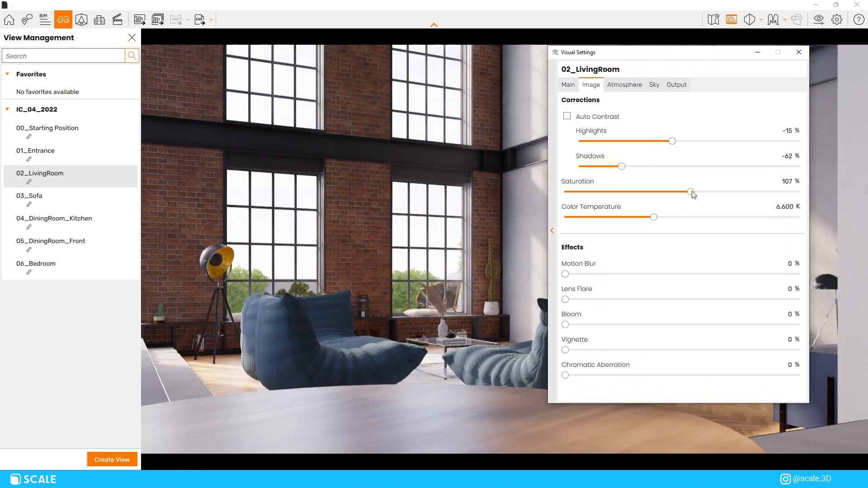
{"action": "left_click", "coordinate": [624, 84]}
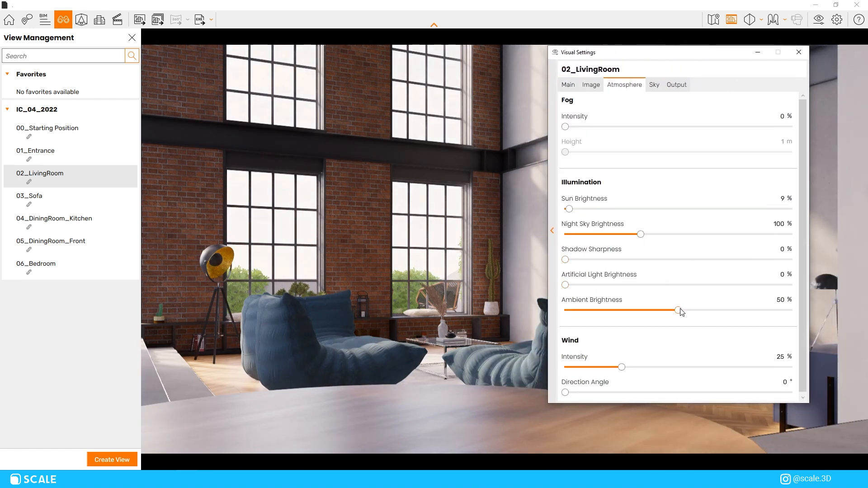
{"action": "left_click", "coordinate": [799, 52]}
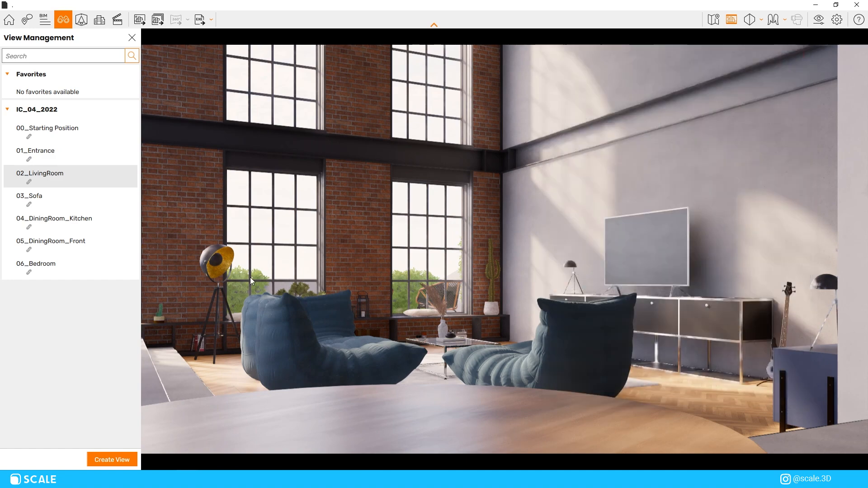
Review the Sofa view's image corrections, then visit the dining kitchen and Bedroom views.
{"action": "left_click", "coordinate": [30, 196]}
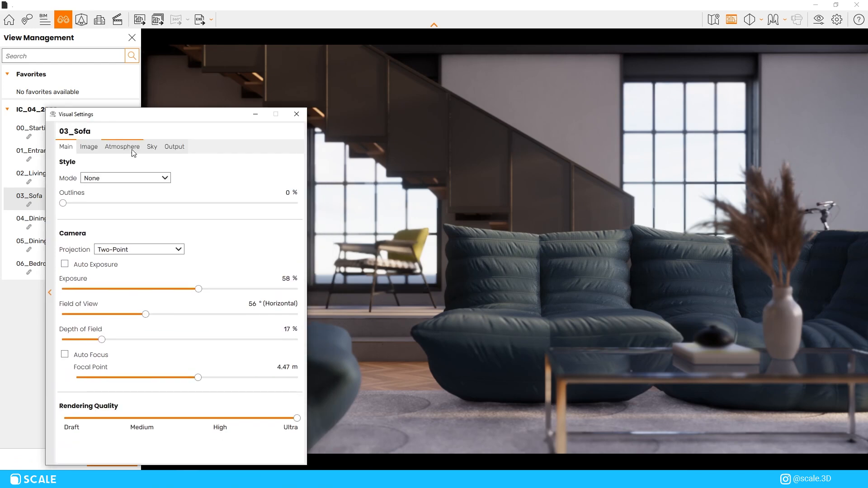
{"action": "left_click", "coordinate": [88, 147]}
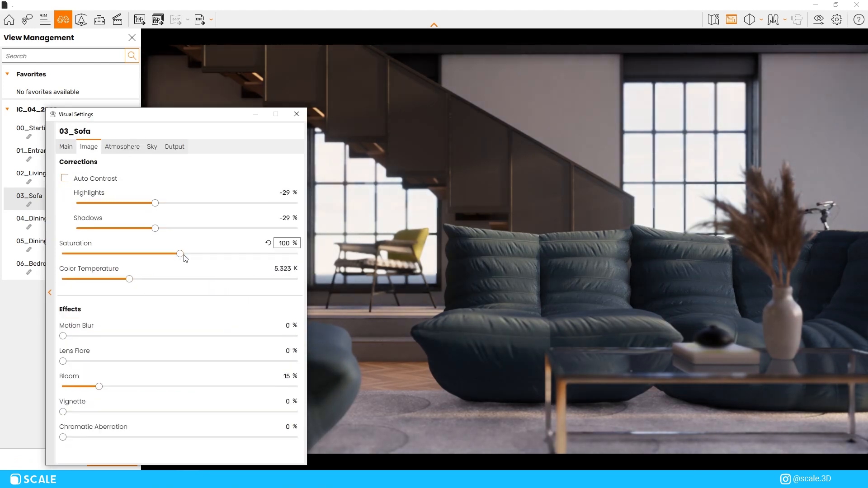
{"action": "left_click", "coordinate": [122, 146]}
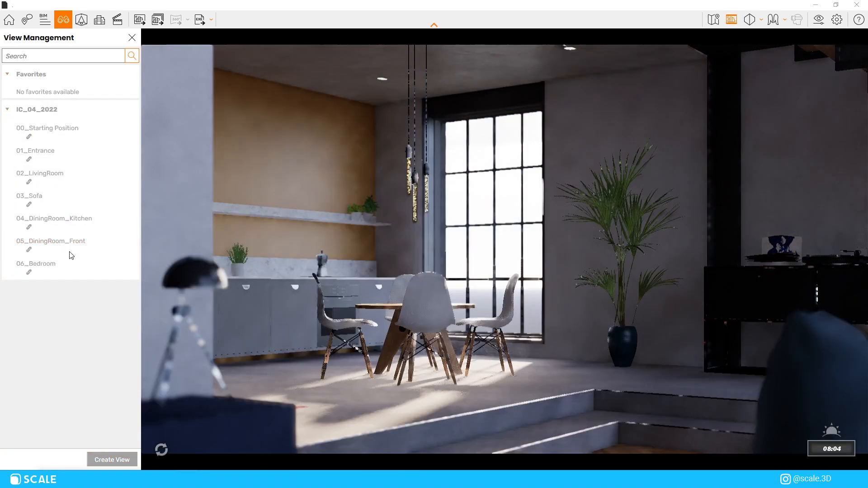
{"action": "left_click", "coordinate": [36, 263]}
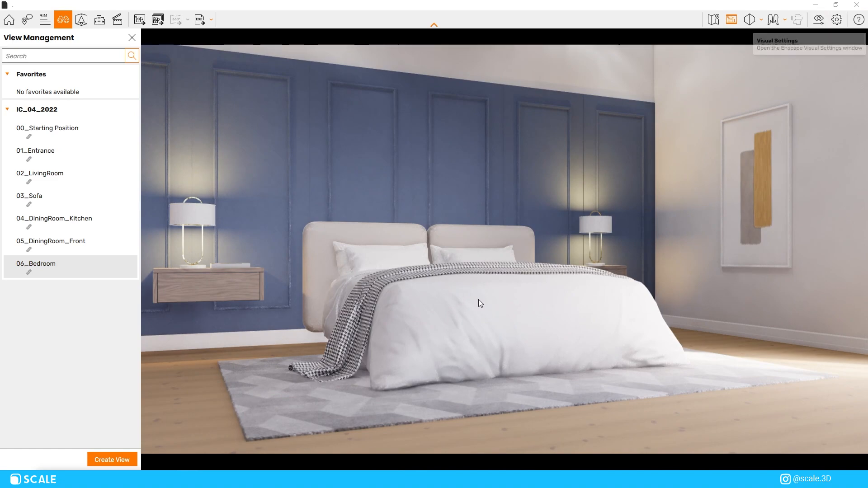
Review the 06_BedRoom view's Image and Atmosphere visual settings.
{"action": "left_click", "coordinate": [836, 20]}
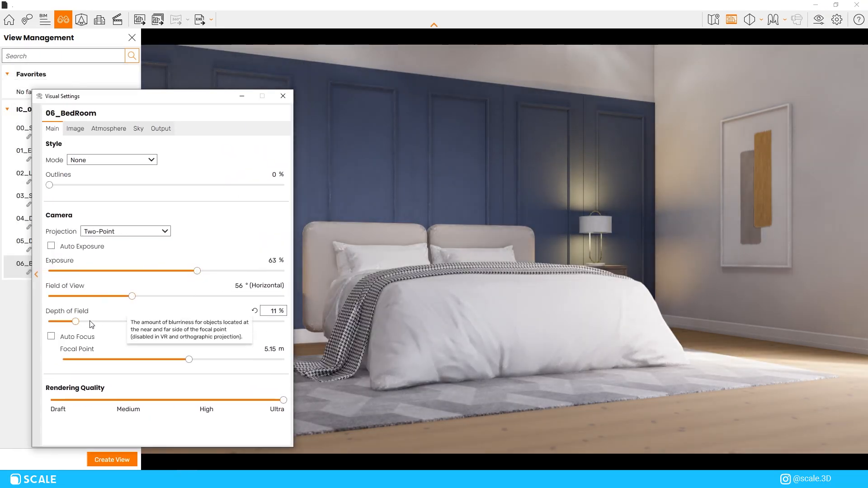
{"action": "left_click", "coordinate": [74, 128]}
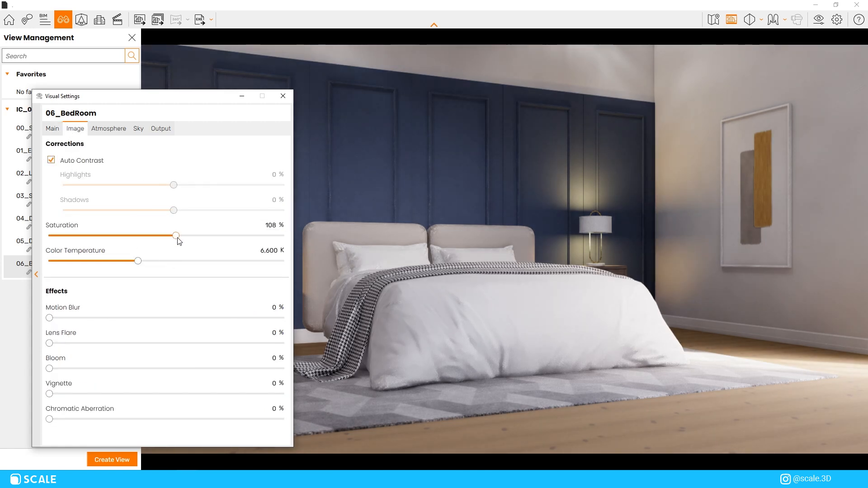
{"action": "left_click", "coordinate": [109, 128]}
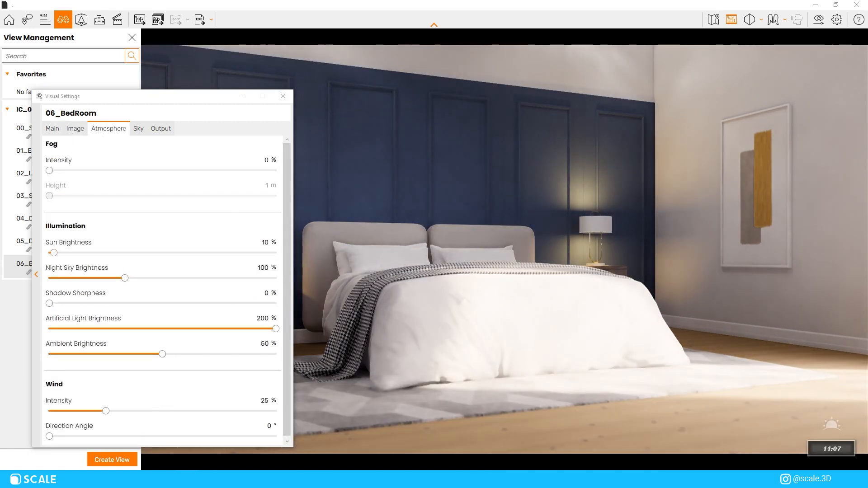
{"action": "left_click", "coordinate": [283, 96]}
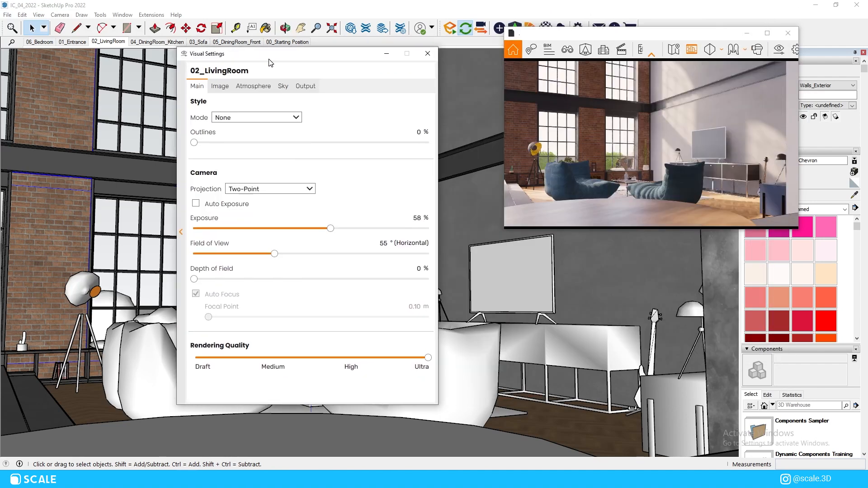
Set Mode to Light View, check Atmosphere, and add a 1.09 m line light.
{"action": "left_click", "coordinate": [256, 116]}
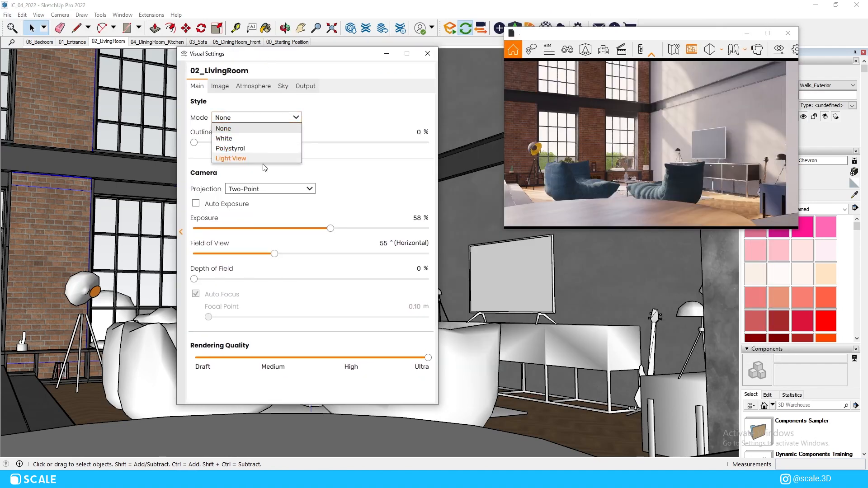
{"action": "left_click", "coordinate": [230, 158]}
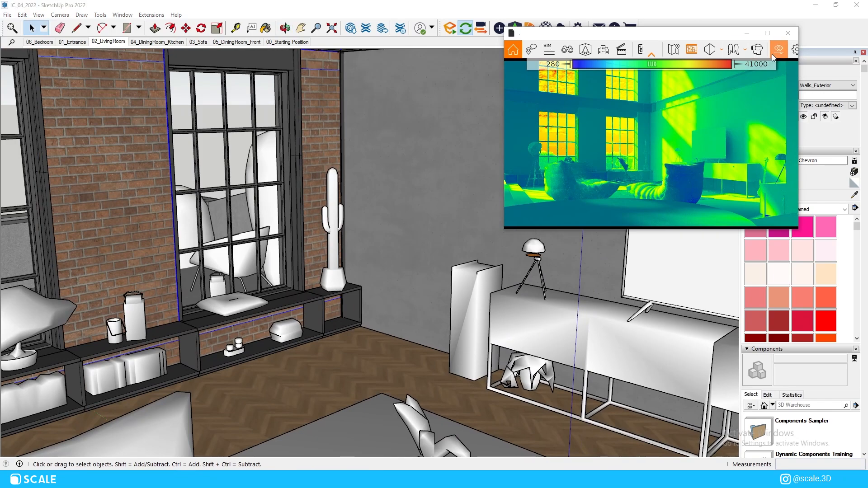
{"action": "left_click", "coordinate": [794, 49]}
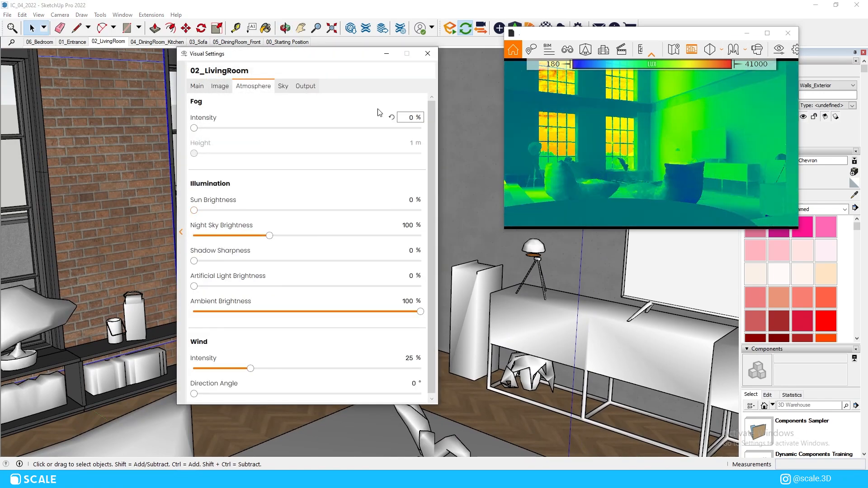
{"action": "left_click", "coordinate": [426, 53]}
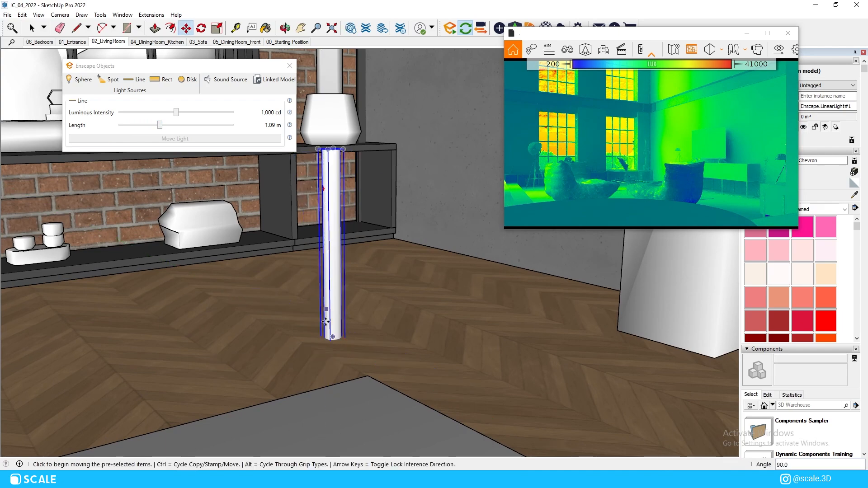
{"action": "left_click_drag", "start_coordinate": [159, 125], "coordinate": [155, 125]}
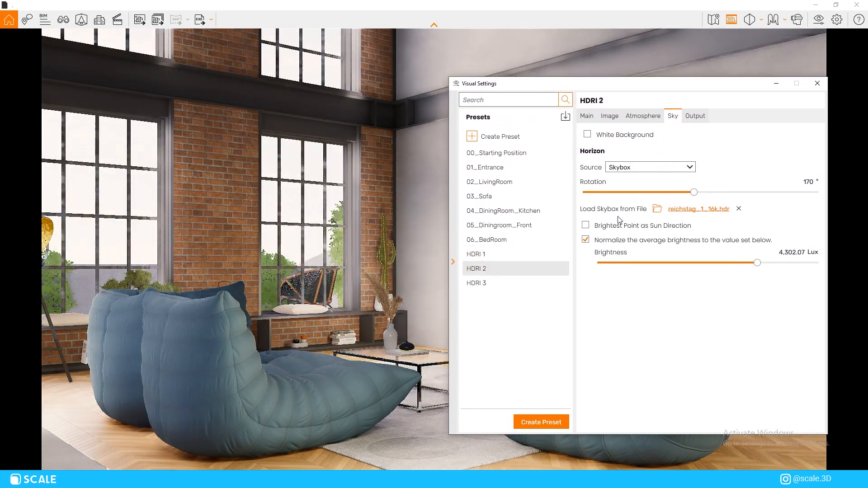
Load Urban.hdr as the HDRI 2 skybox and a forest HDR for HDRI 3.
{"action": "left_click", "coordinate": [656, 209]}
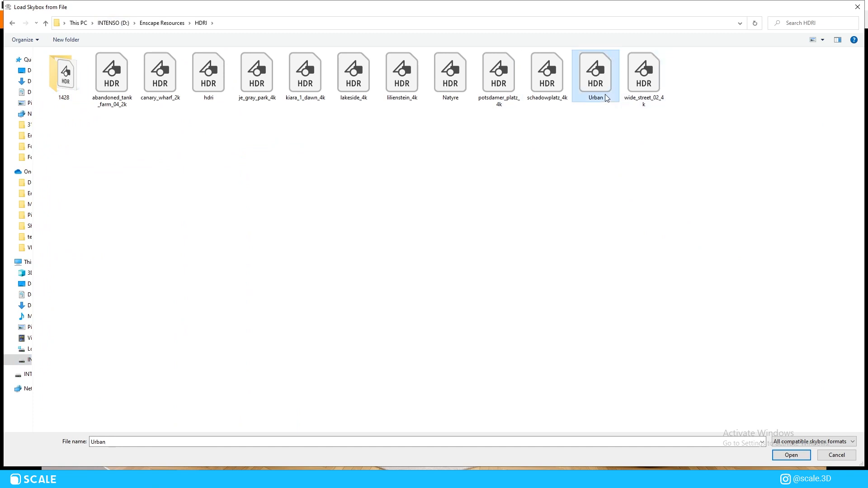
{"action": "left_click", "coordinate": [790, 455]}
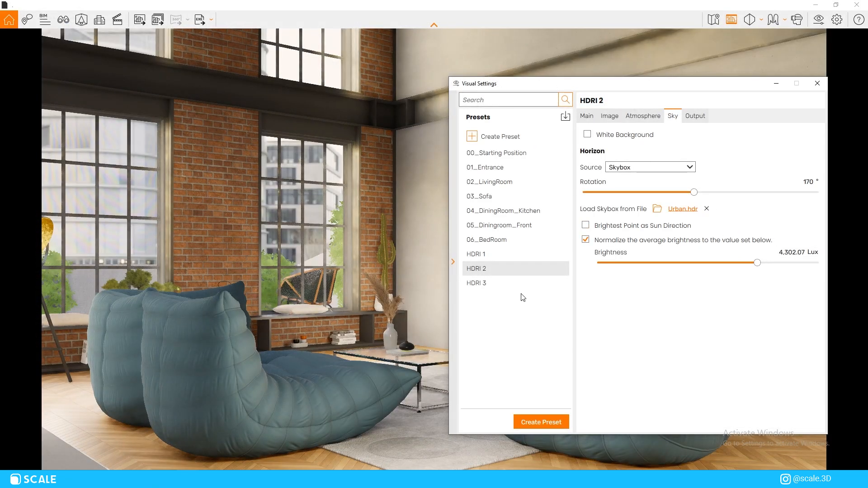
{"action": "left_click", "coordinate": [657, 209]}
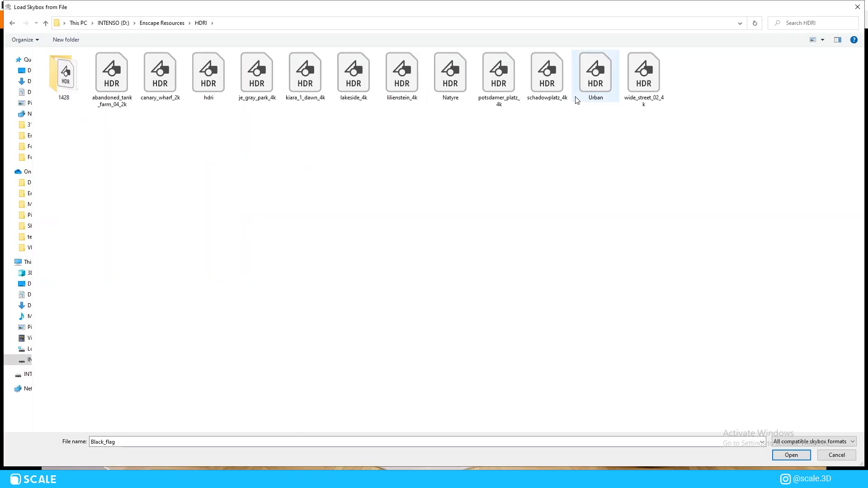
{"action": "left_click", "coordinate": [790, 455]}
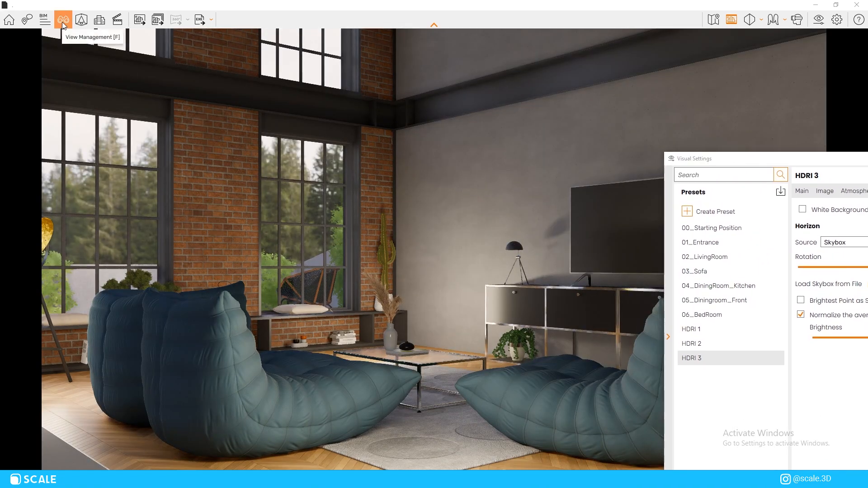
Add a view in View Management, rename it 'ANGLE 1' and create it.
{"action": "left_click", "coordinate": [63, 19]}
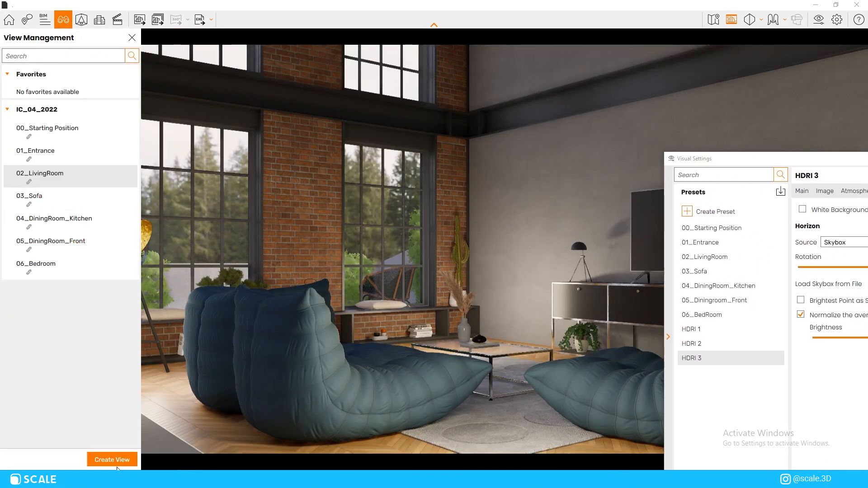
{"action": "left_click", "coordinate": [111, 460]}
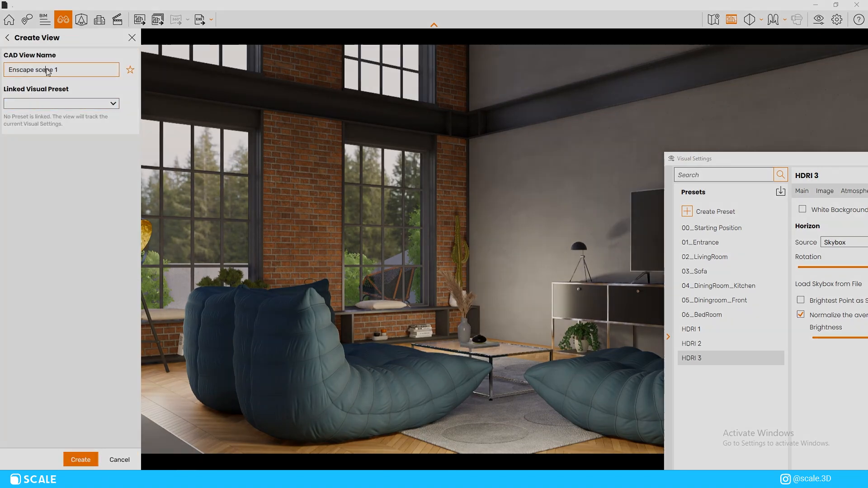
{"action": "double_click", "coordinate": [45, 70]}
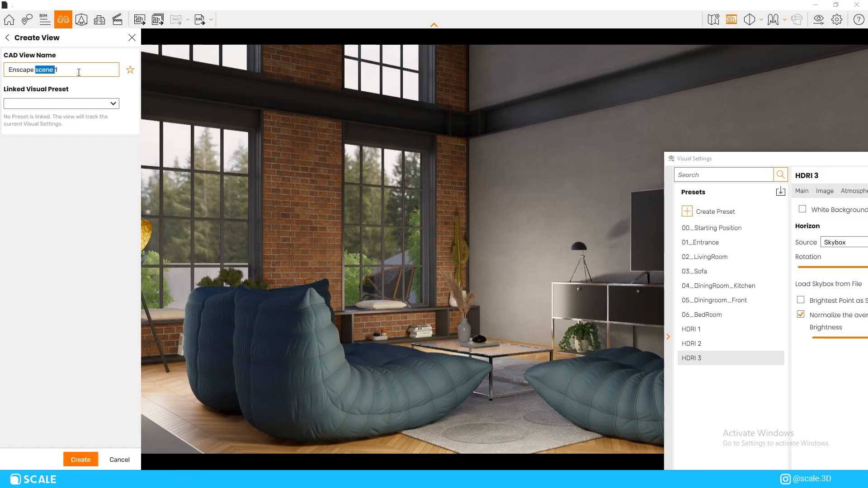
{"action": "type", "text": "ANGLE 1"}
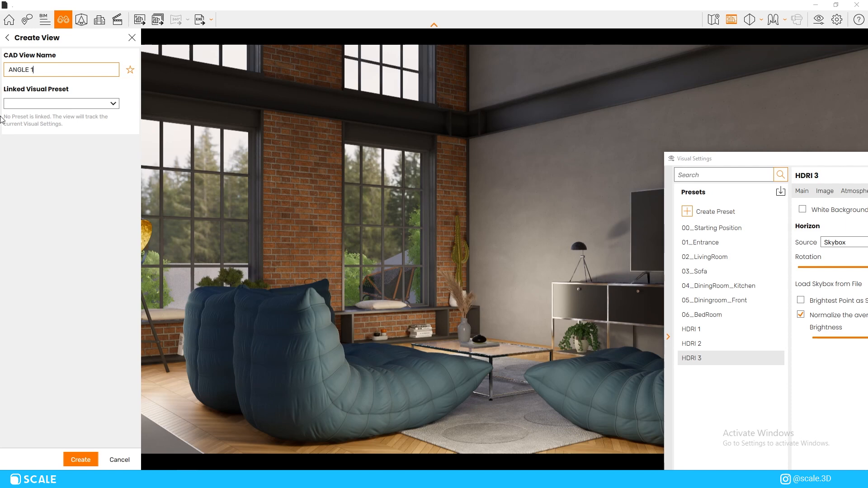
{"action": "left_click", "coordinate": [80, 460]}
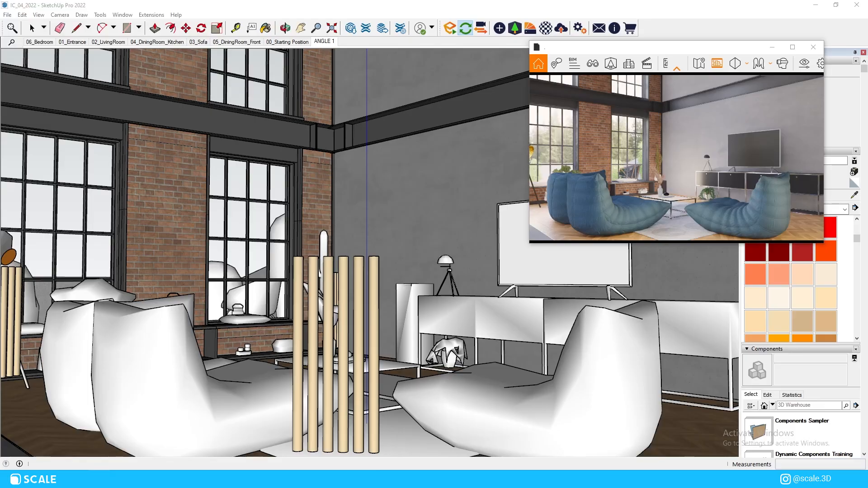
{"action": "mouse_move", "coordinate": [523, 28]}
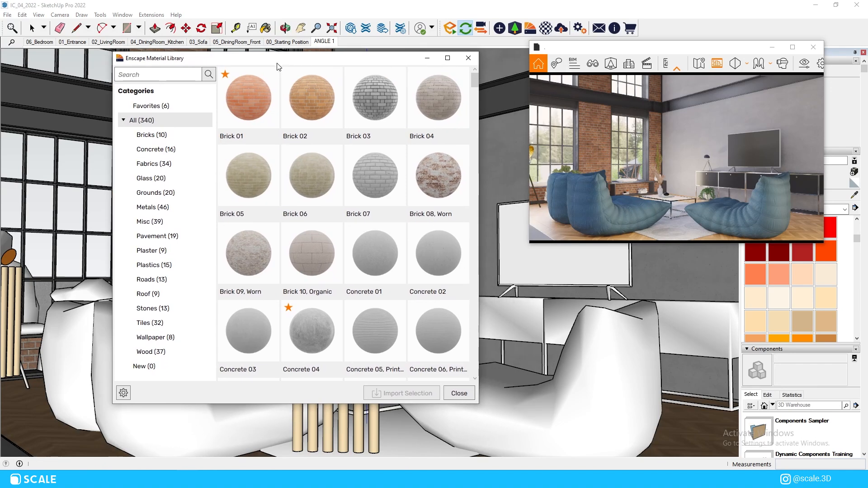
Filter to Wood, import Wood 24, Haddon Hall, paint the floor and edit it.
{"action": "left_click", "coordinate": [151, 351]}
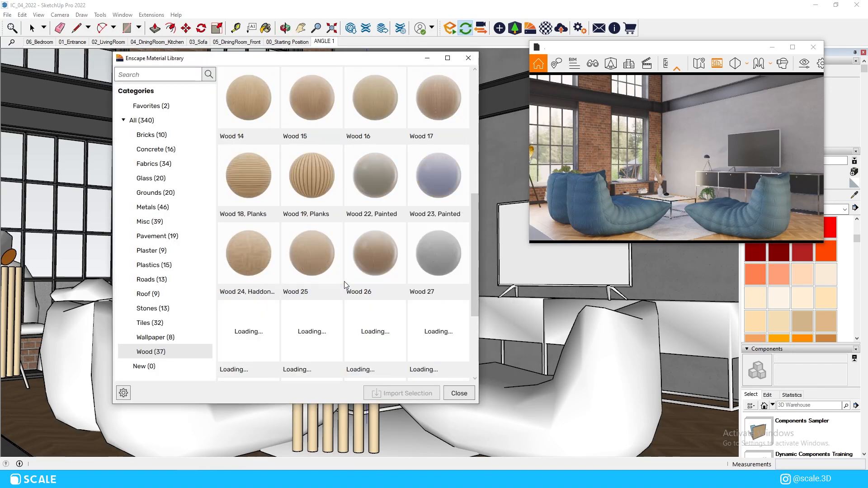
{"action": "scroll", "scroll_direction": "down", "scroll_amount": 3}
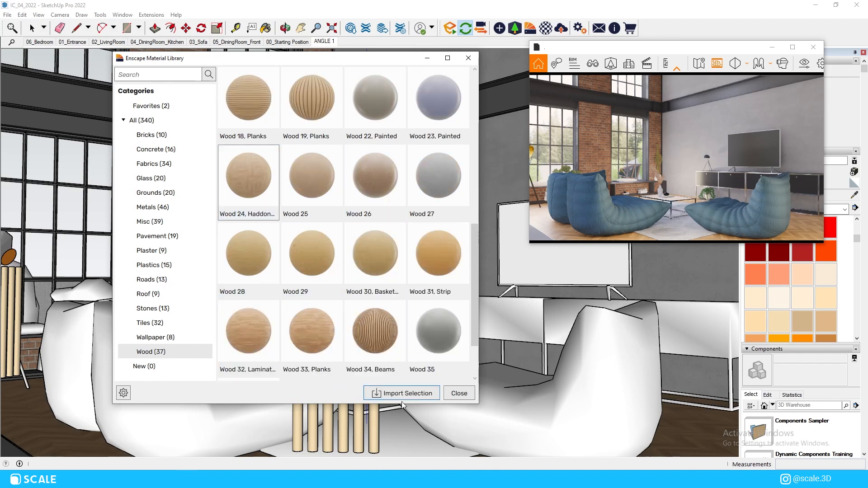
{"action": "left_click", "coordinate": [401, 392]}
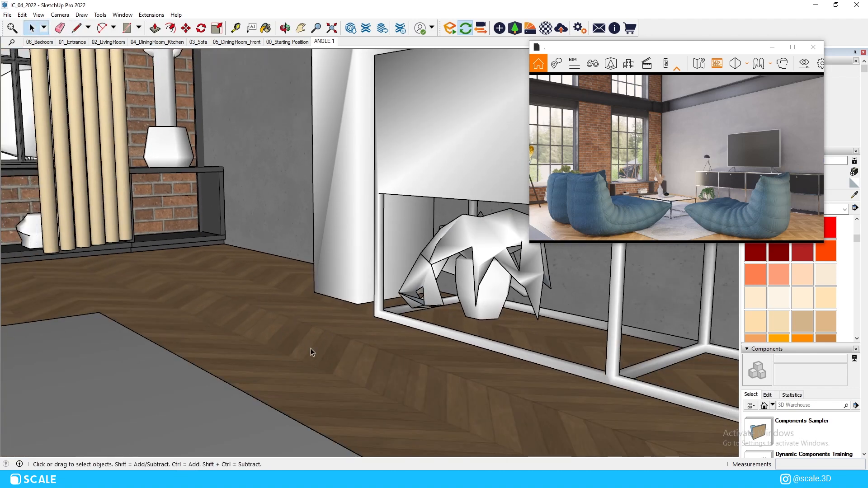
{"action": "left_click", "coordinate": [265, 28]}
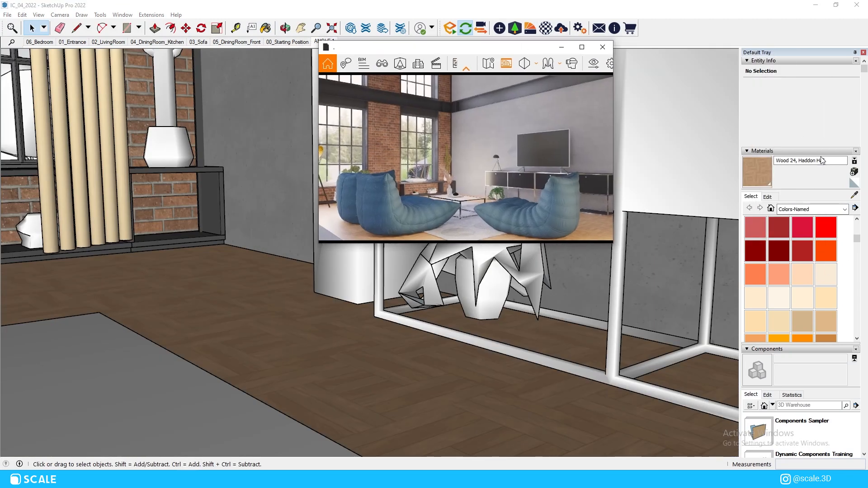
{"action": "left_click", "coordinate": [767, 197]}
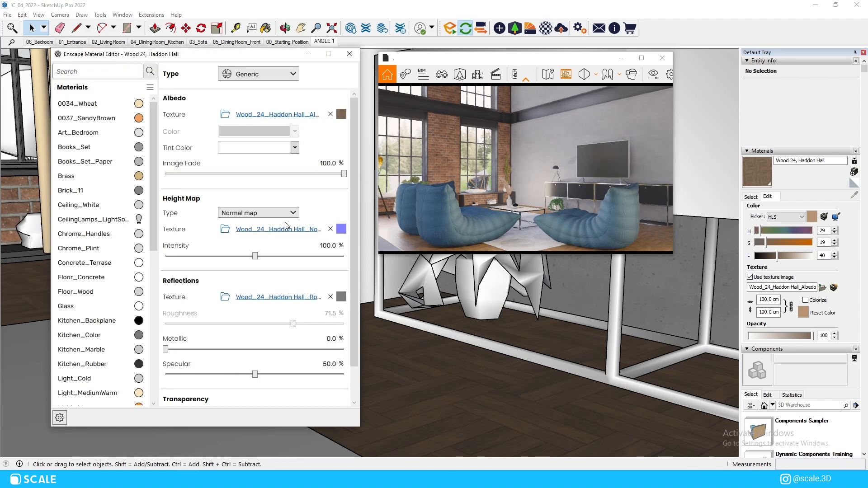
Set height map 140%, reflections Use Albedo and roughness 40.4% in the Material Editor.
{"action": "left_click", "coordinate": [330, 296]}
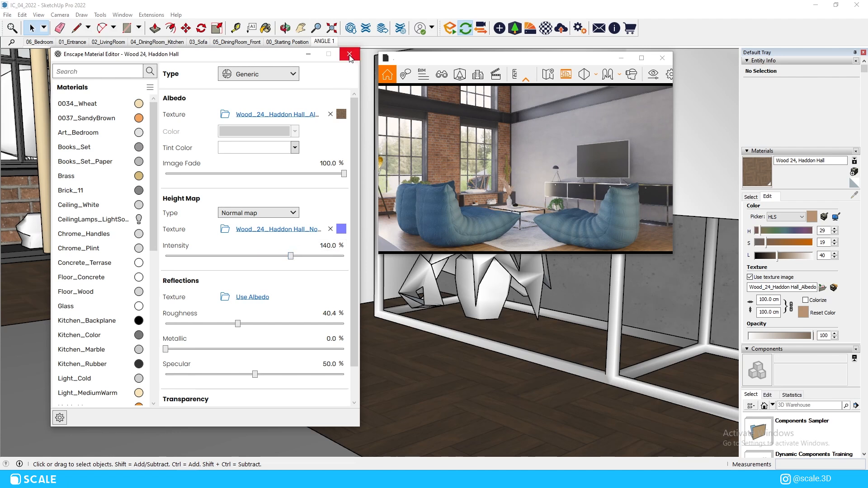
{"action": "mouse_move", "coordinate": [349, 54]}
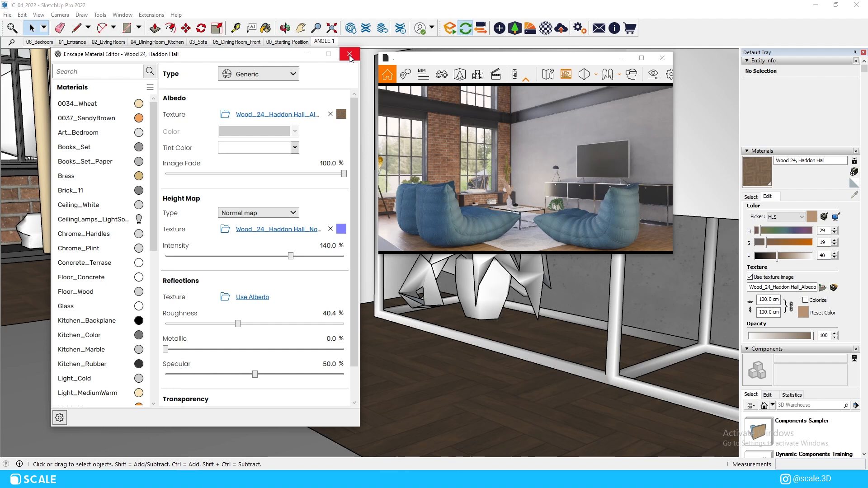
{"action": "left_click", "coordinate": [348, 54]}
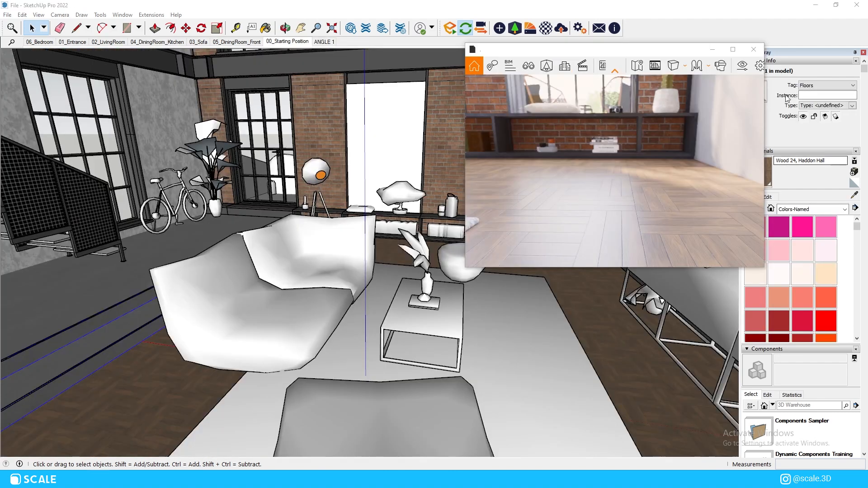
{"action": "mouse_move", "coordinate": [620, 347]}
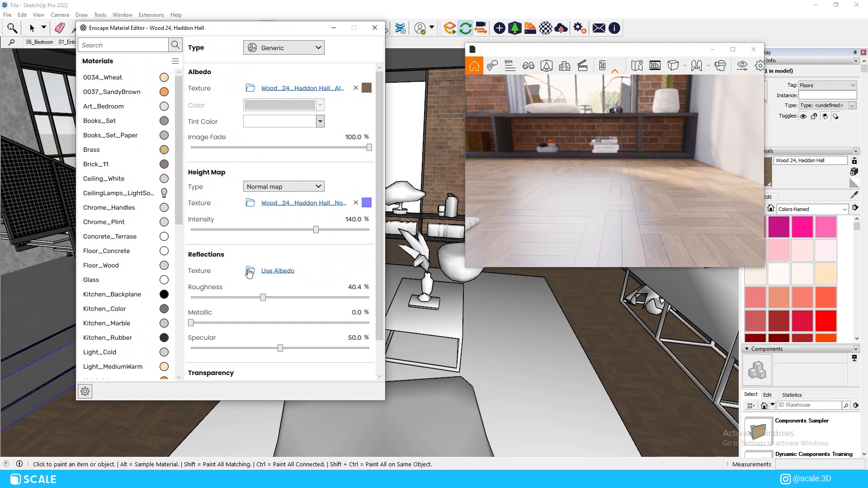
{"action": "left_click", "coordinate": [250, 270]}
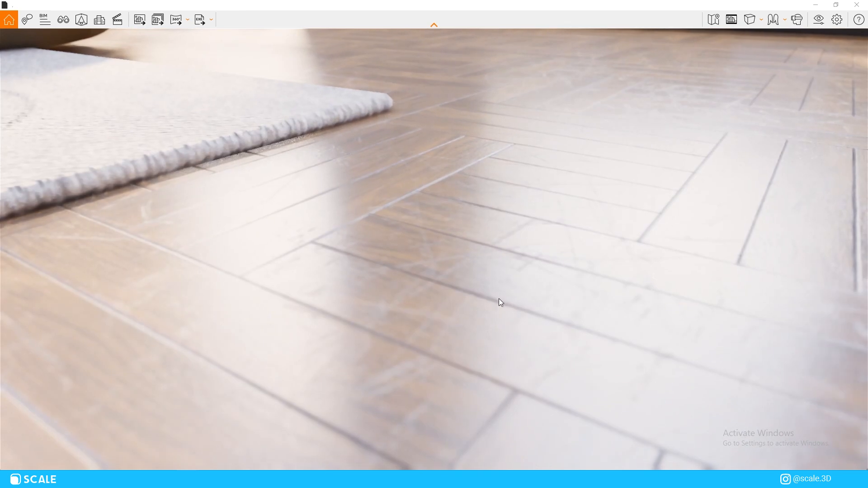
{"action": "left_click", "coordinate": [837, 20]}
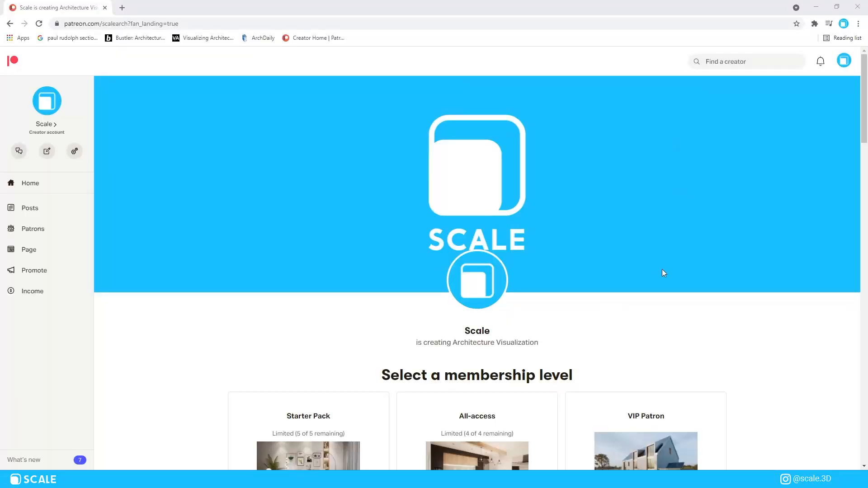
Scroll to the $8, $14 and $18 membership tiers and go full screen.
{"action": "scroll", "scroll_direction": "down", "scroll_amount": 3}
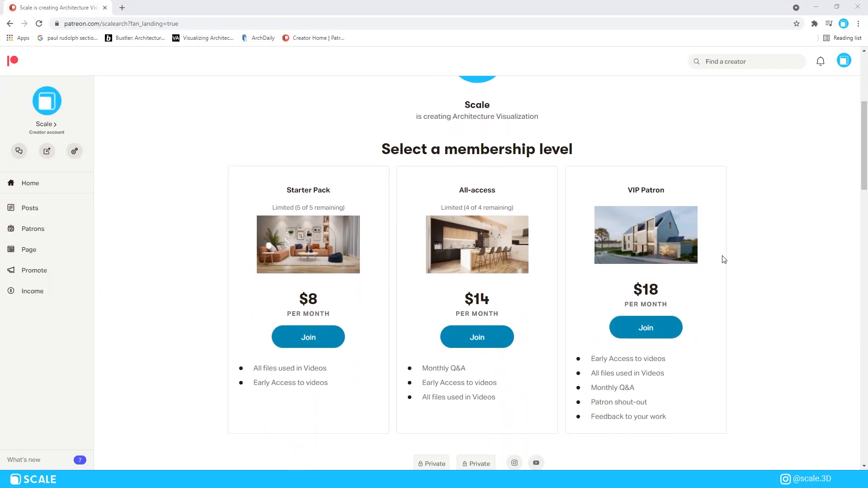
{"action": "key", "text": "f11"}
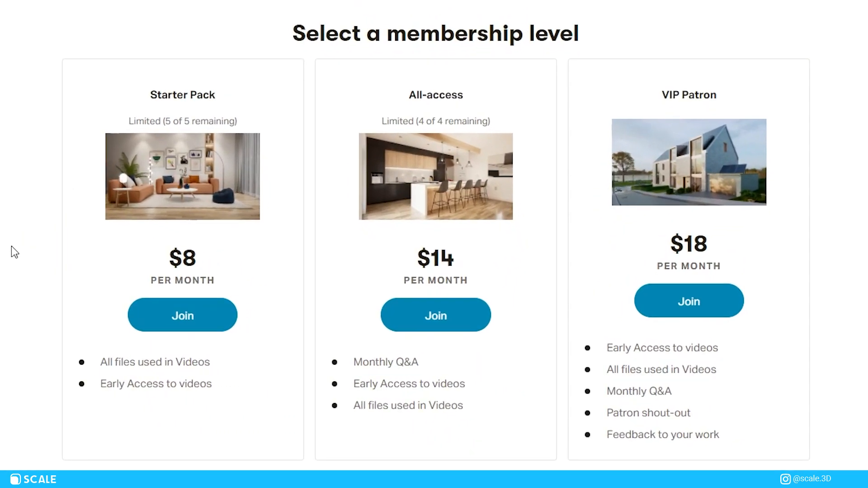